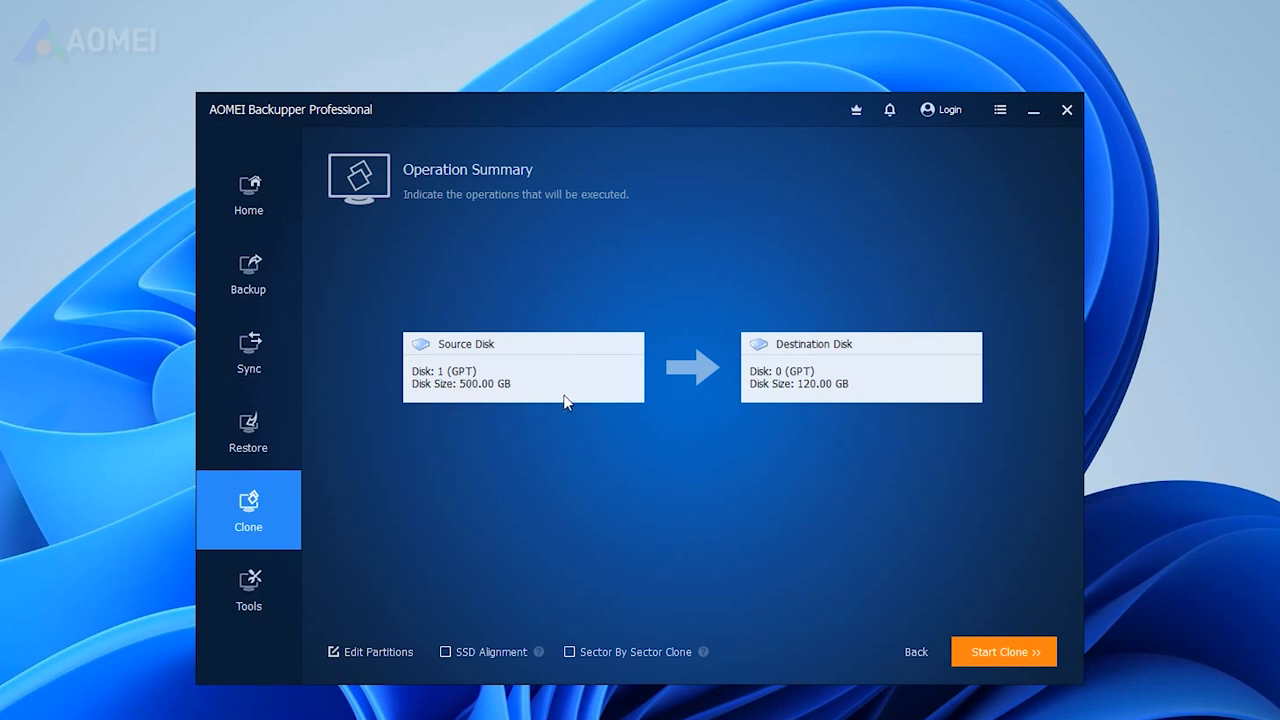
mouse_move(828, 405)
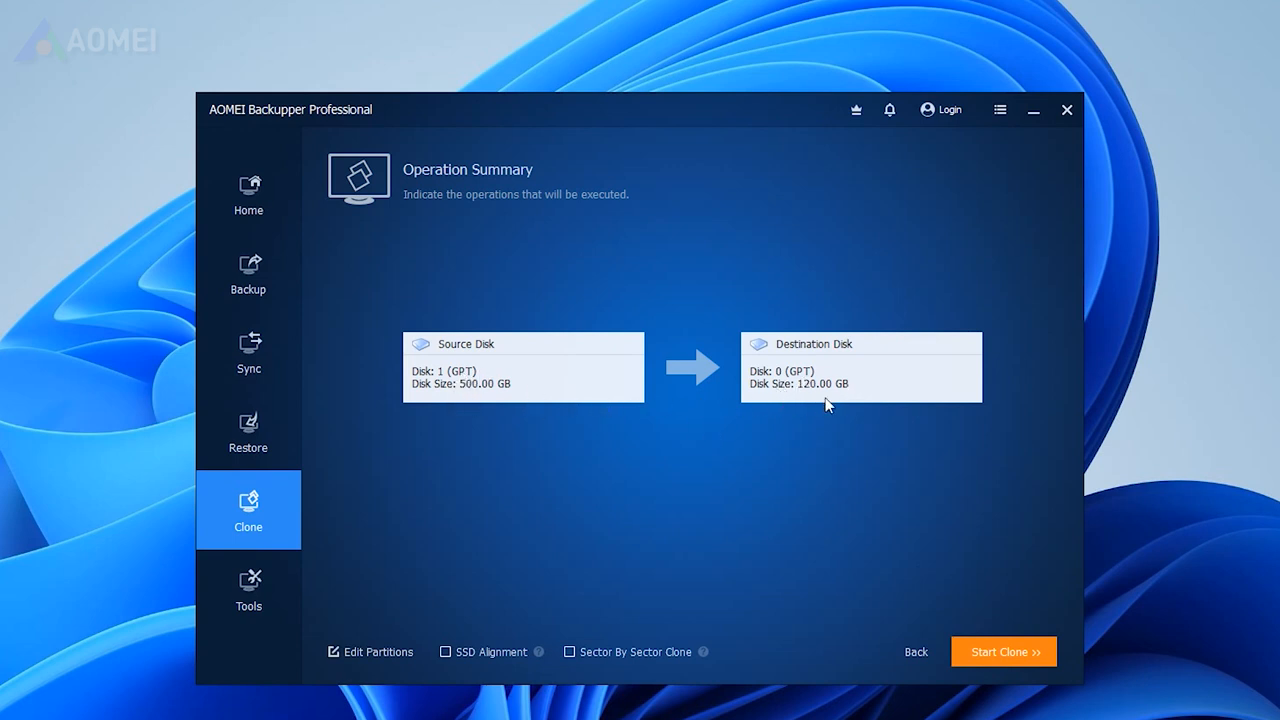
mouse_move(847, 403)
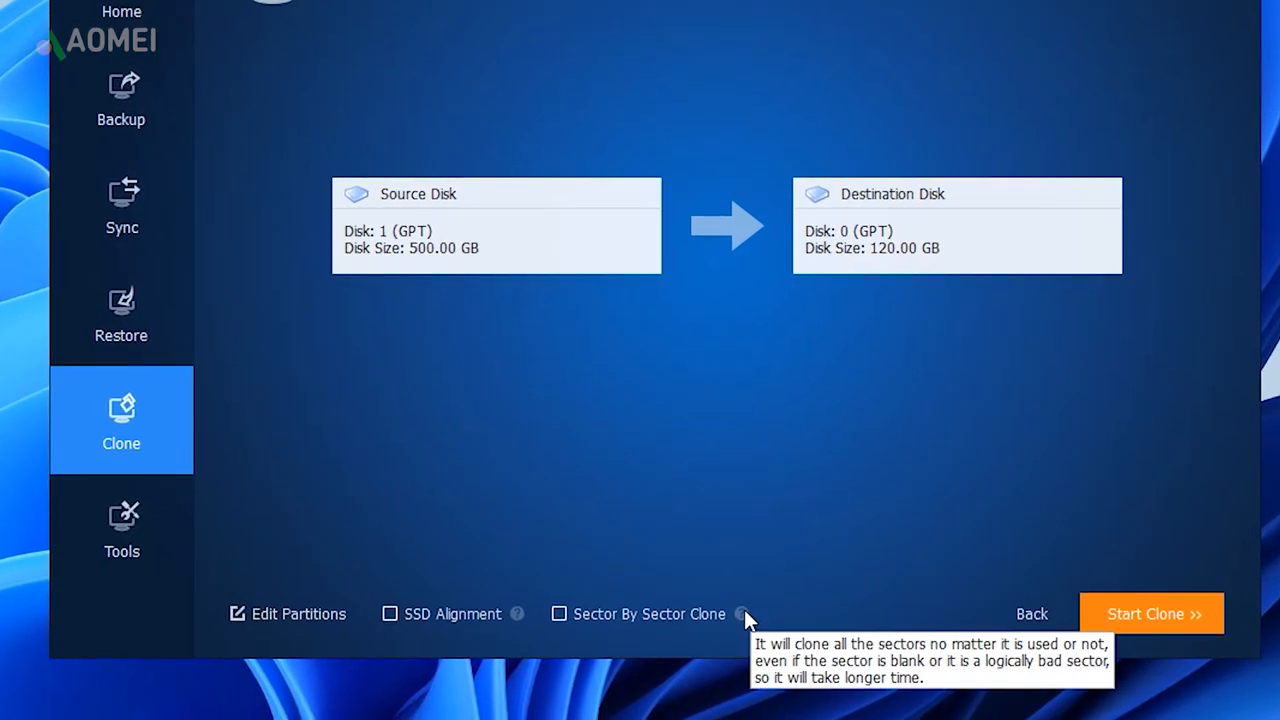
mouse_move(710, 627)
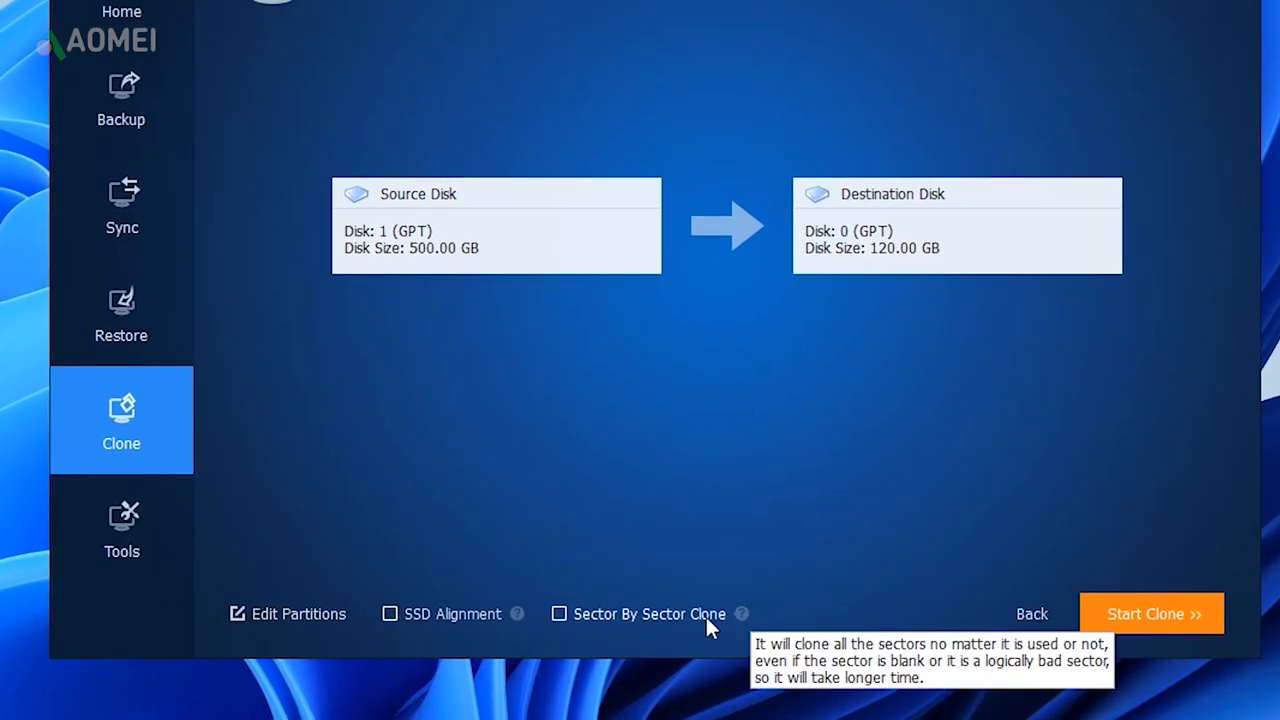
Step: Enable Sector By Sector Clone and dismiss the destination-size notice
left_click(559, 613)
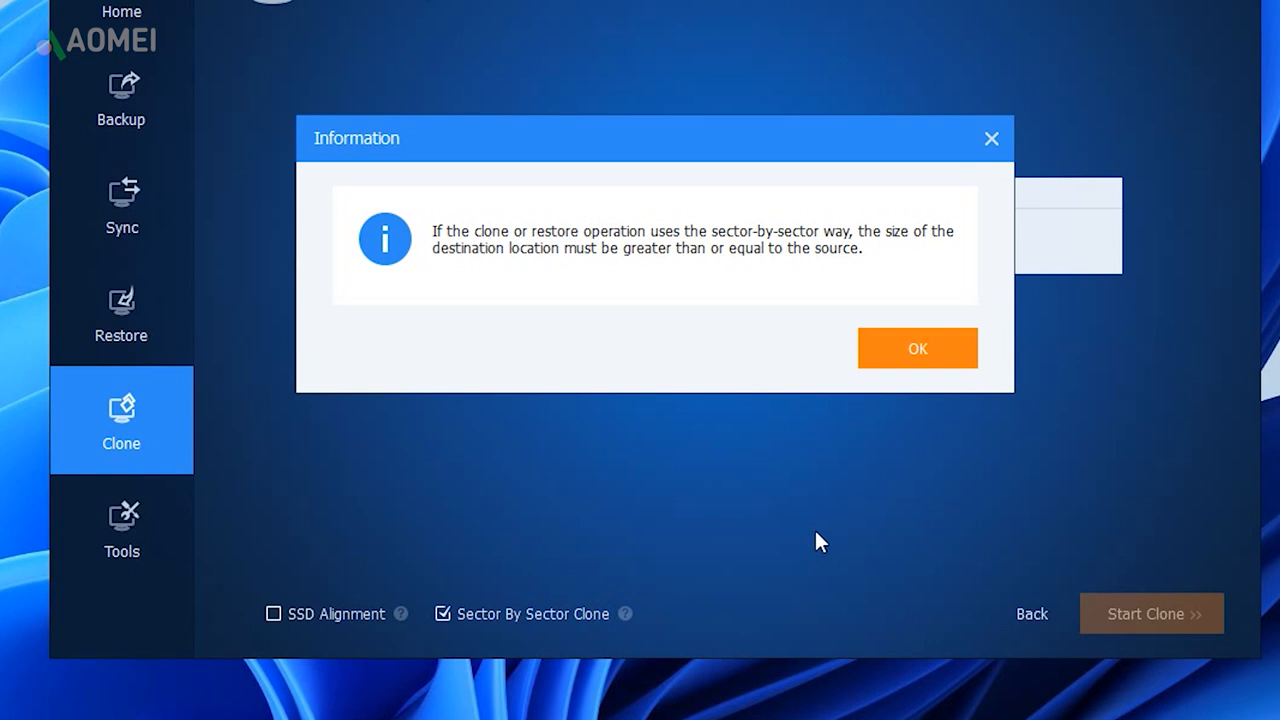
left_click(916, 348)
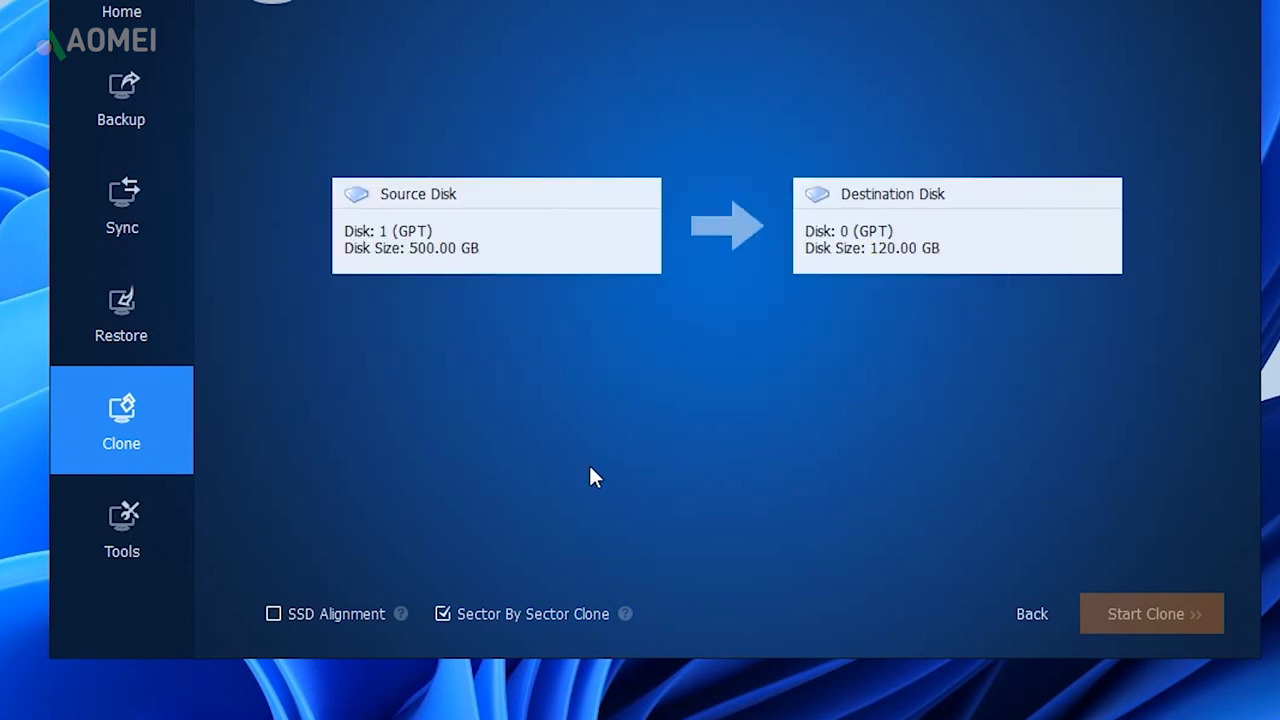
mouse_move(401, 614)
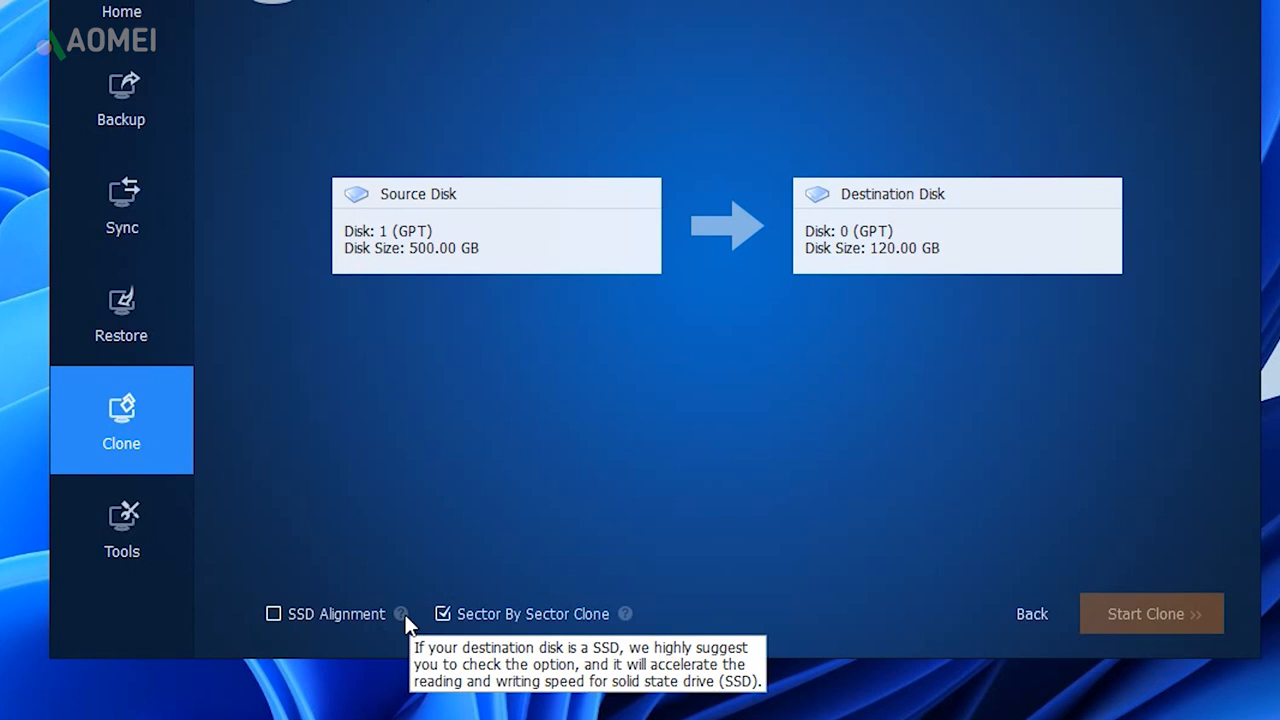
Step: Go back to the Clone page listing system, disk and partition clone types
left_click(273, 613)
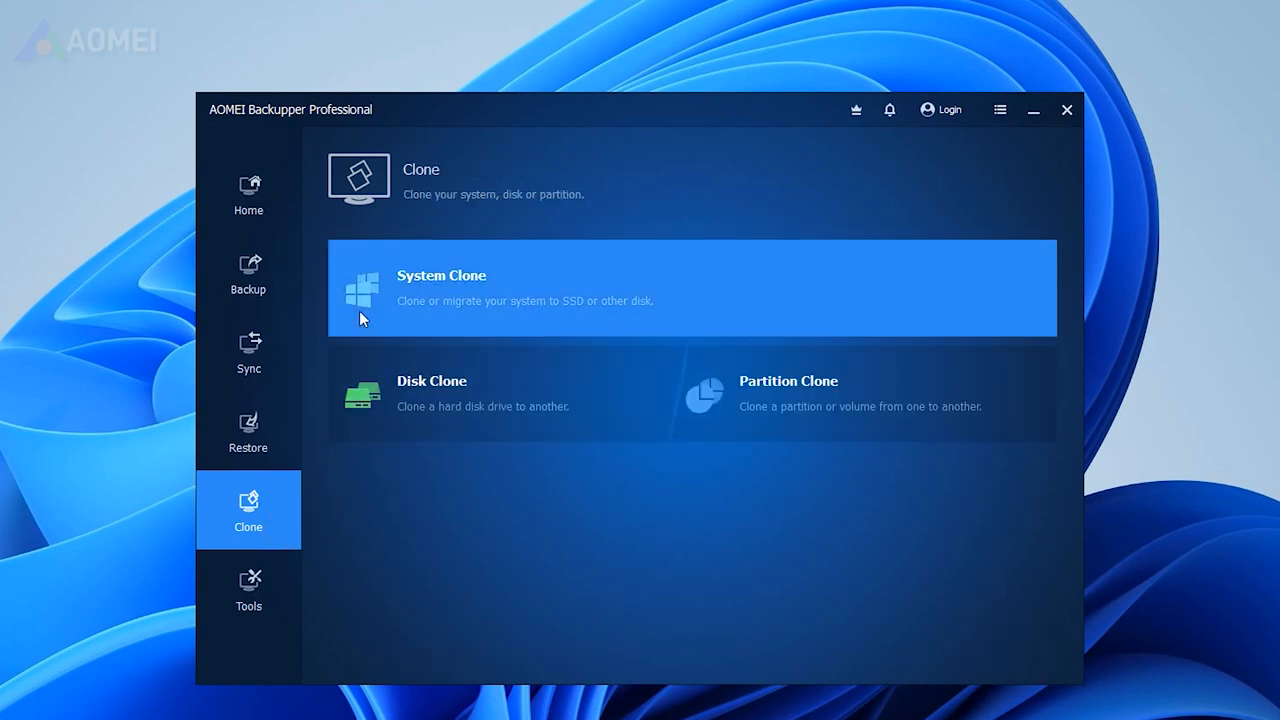
mouse_move(510, 329)
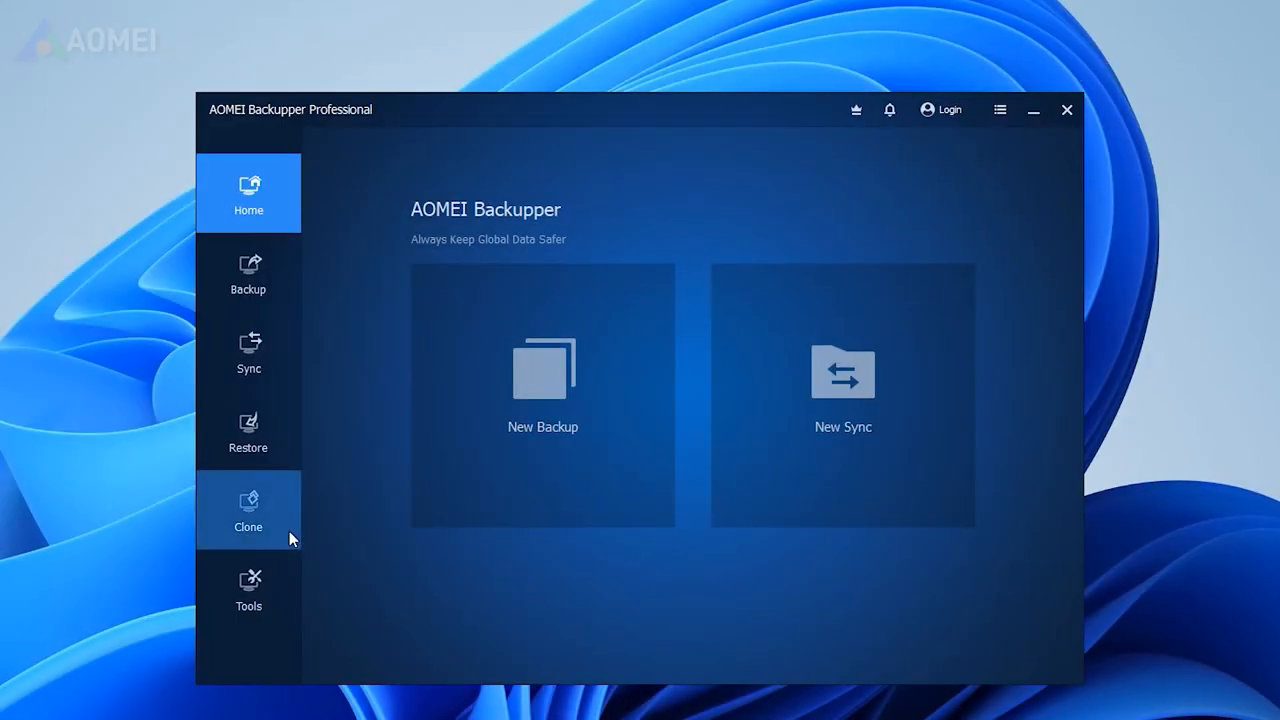
Step: Start a Disk Clone from Disk0 to Disk1, accepting the overwrite warning
left_click(248, 509)
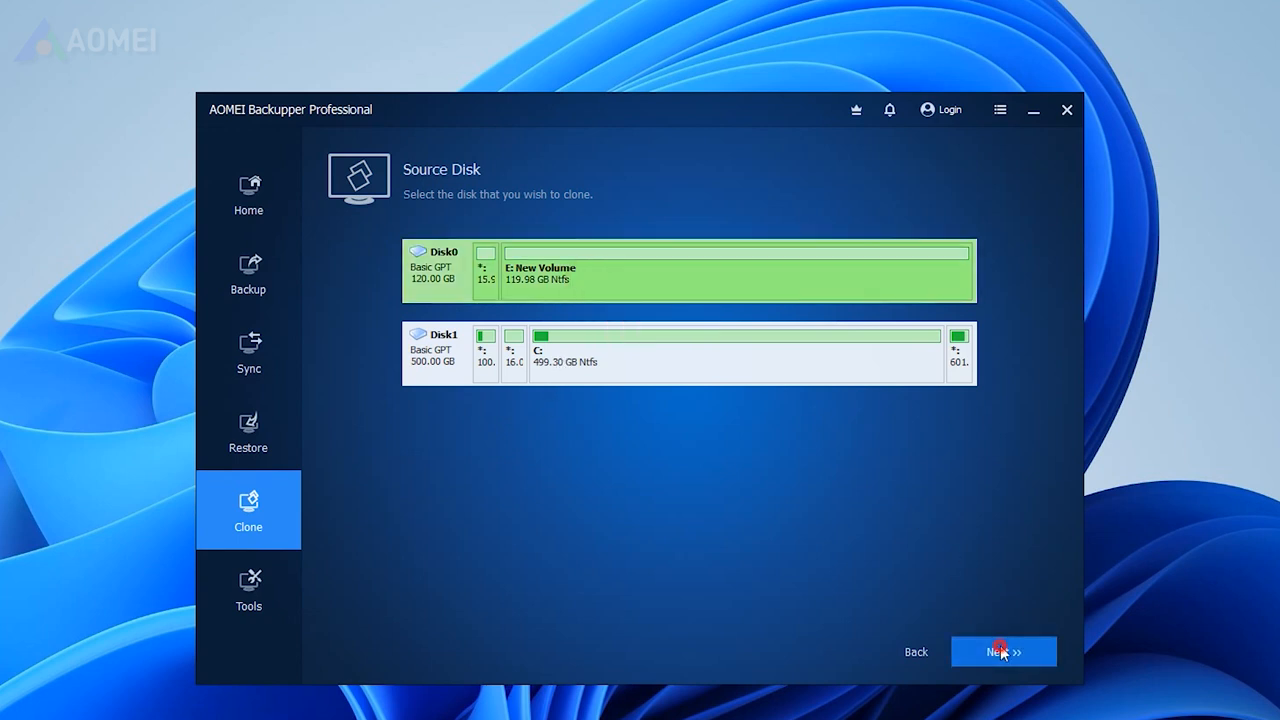
left_click(1003, 651)
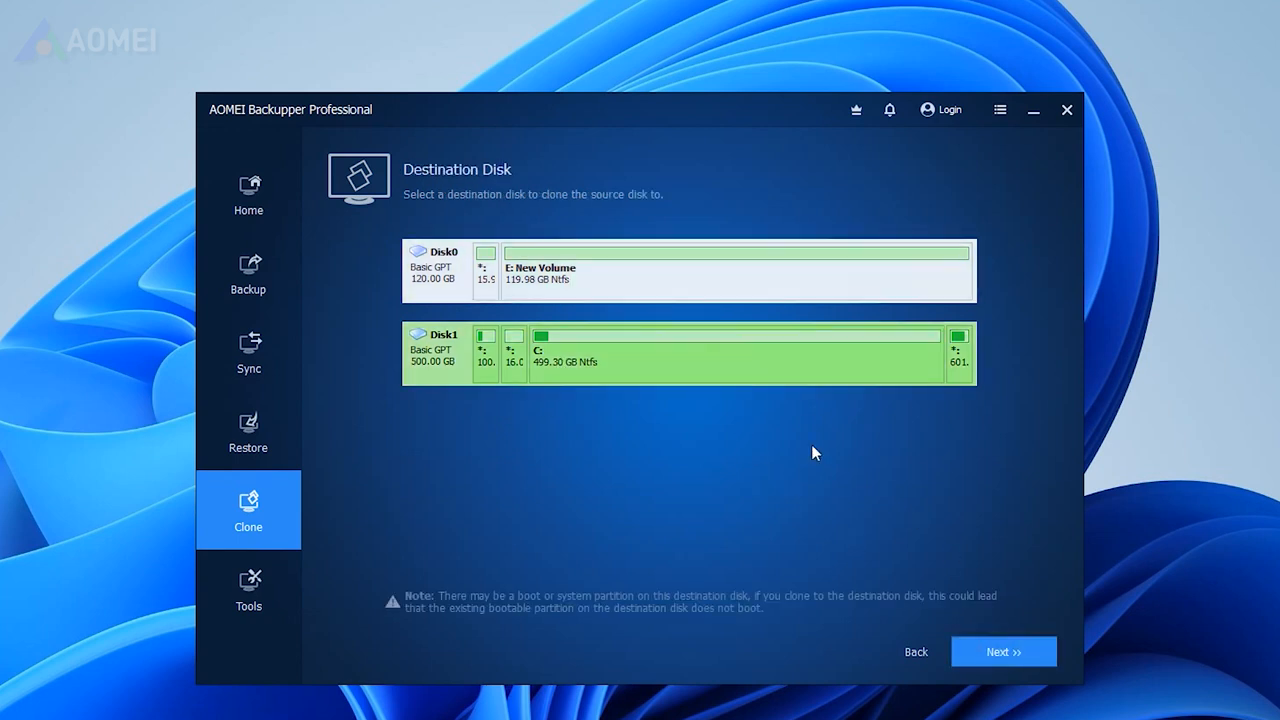
left_click(1003, 651)
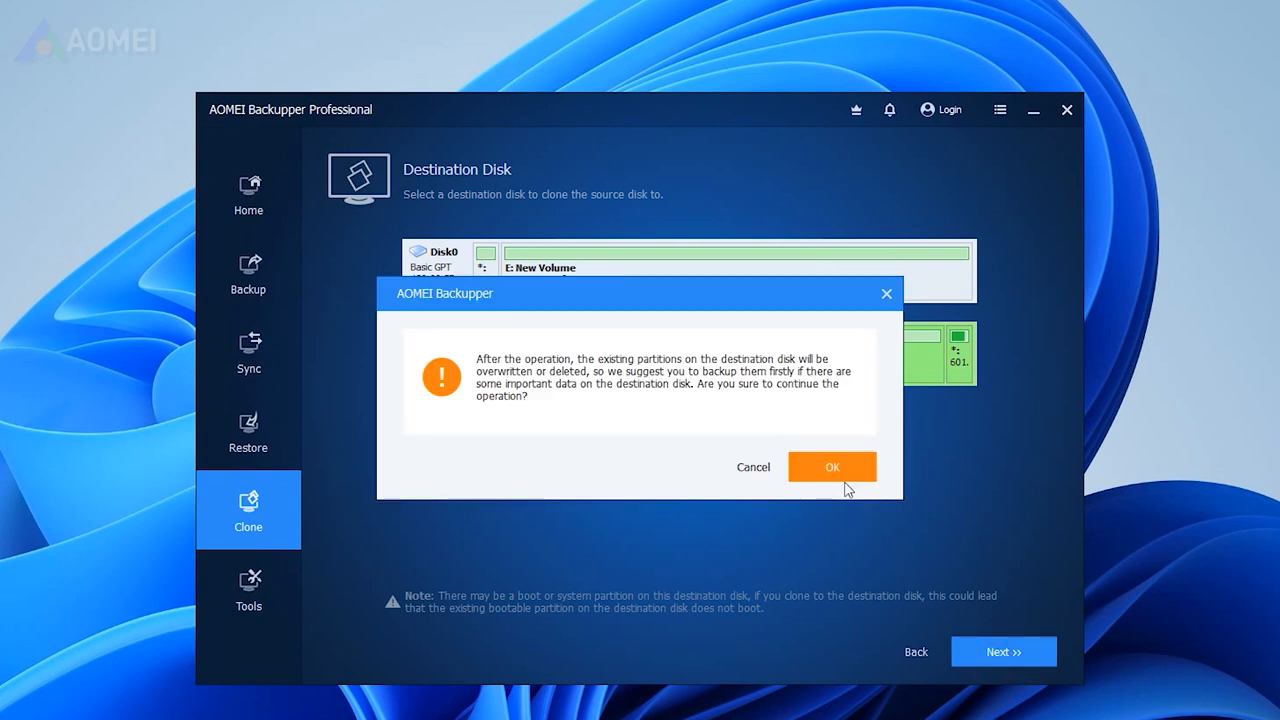
left_click(831, 467)
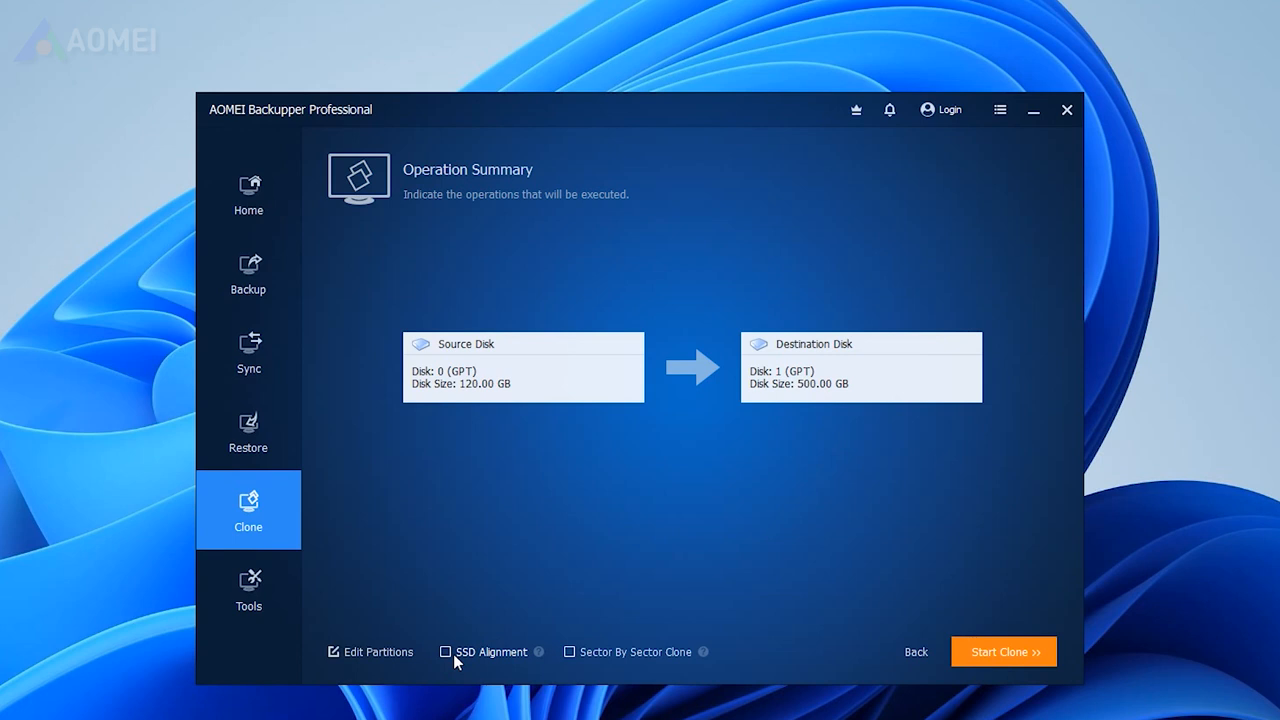
left_click(445, 652)
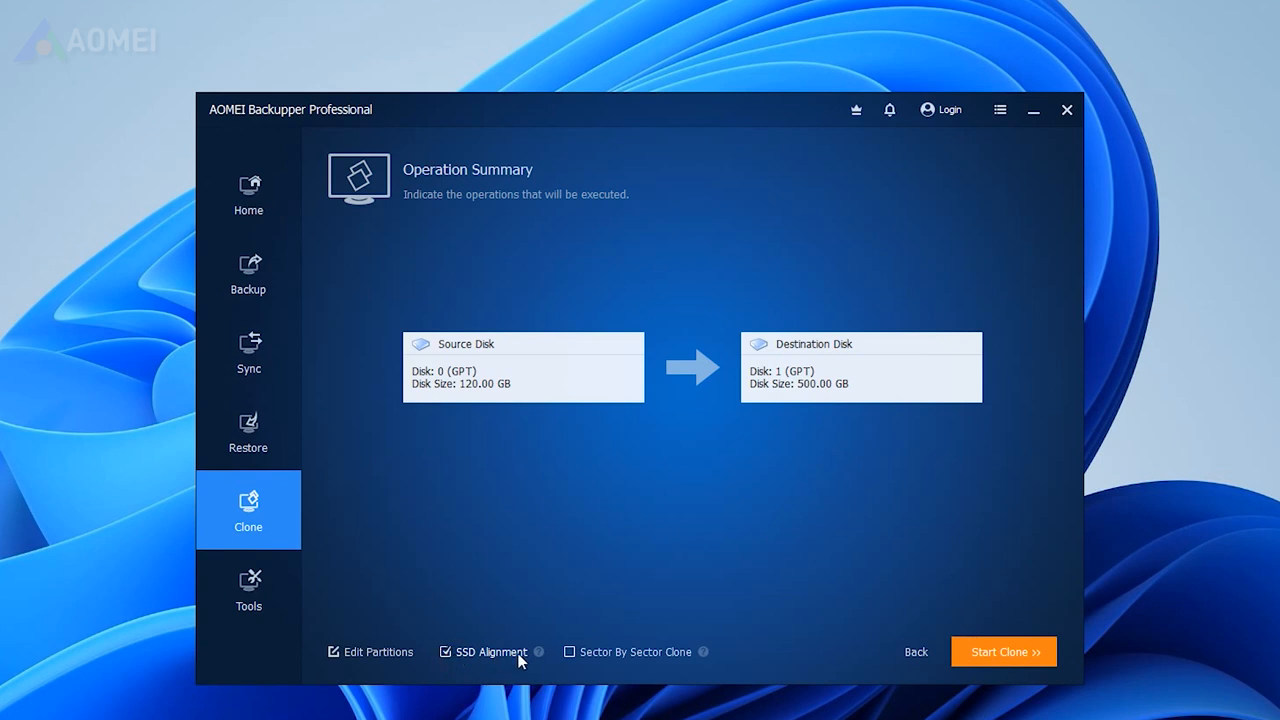
mouse_move(938, 694)
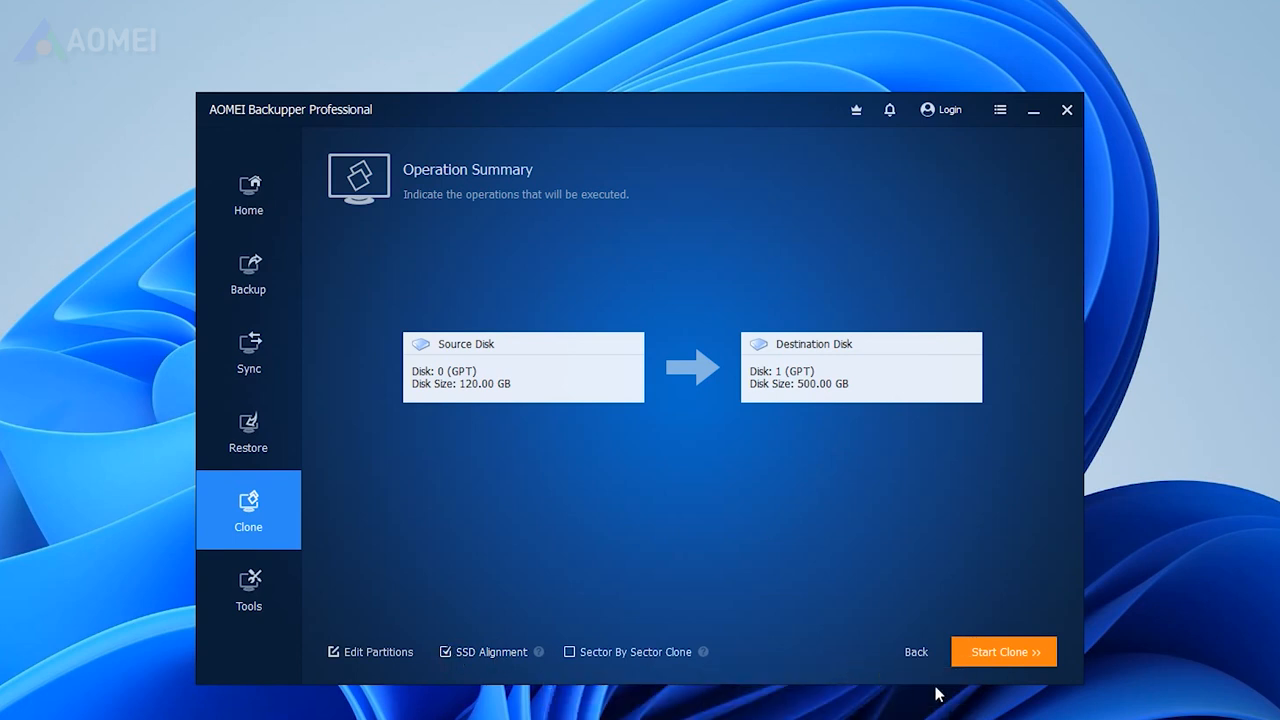
left_click(1003, 651)
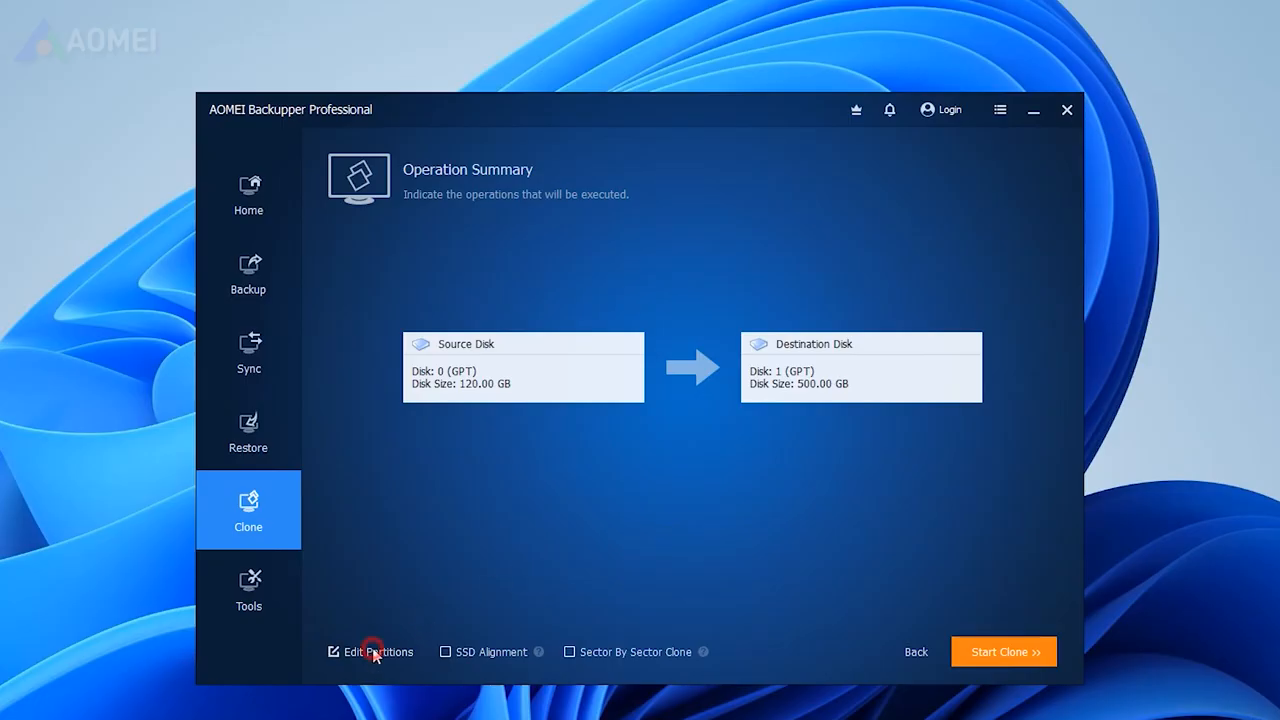
Step: In Edit Partitions, tick 'Convert the destination disk from GPT to MBR'
left_click(370, 651)
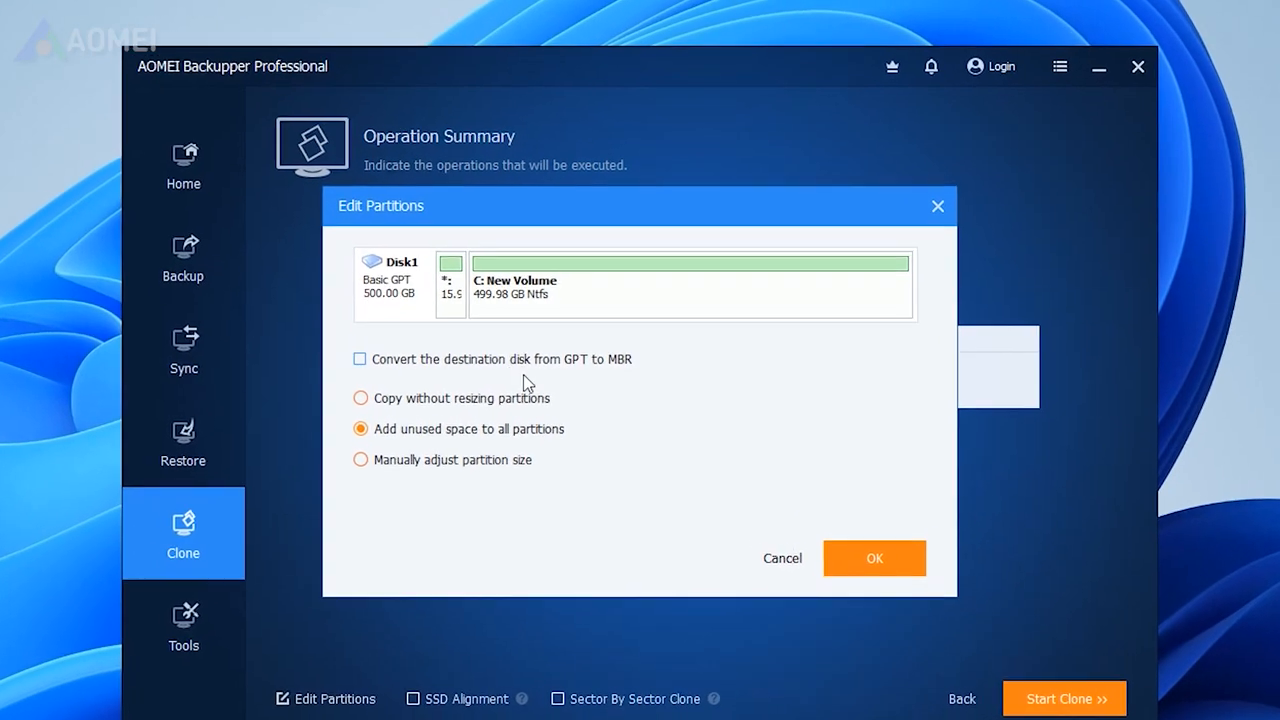
left_click(360, 359)
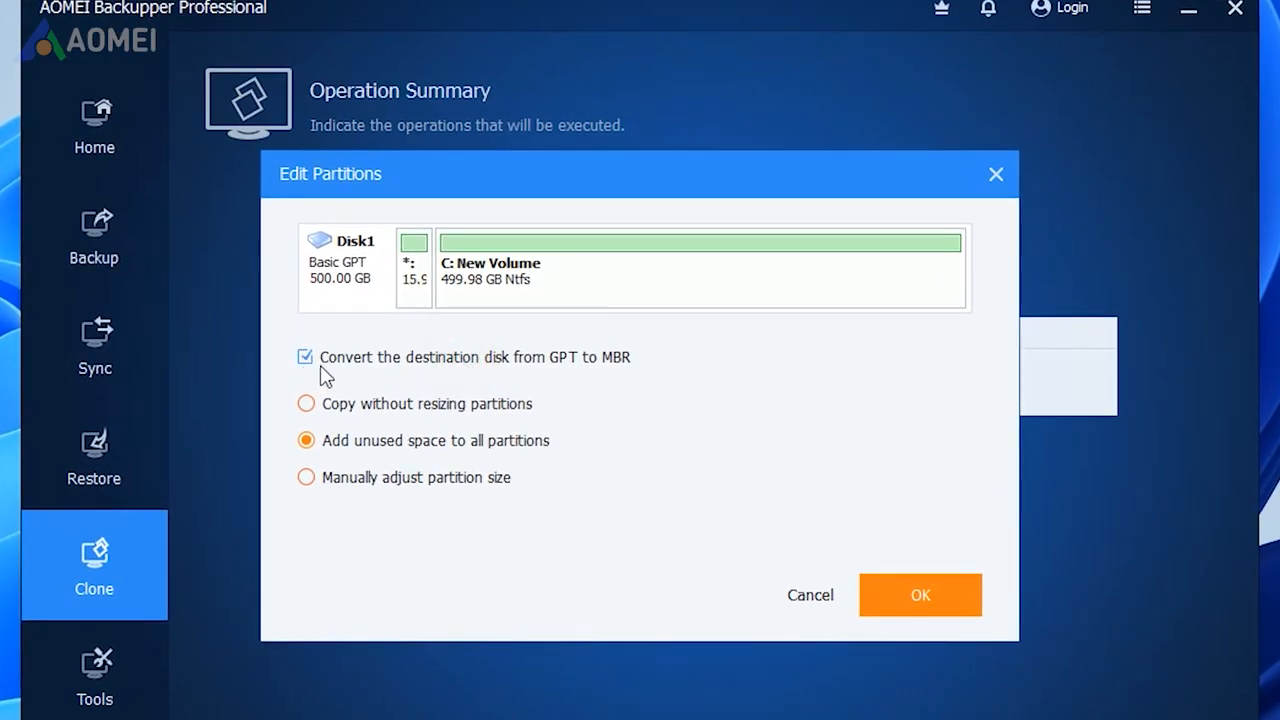
mouse_move(595, 370)
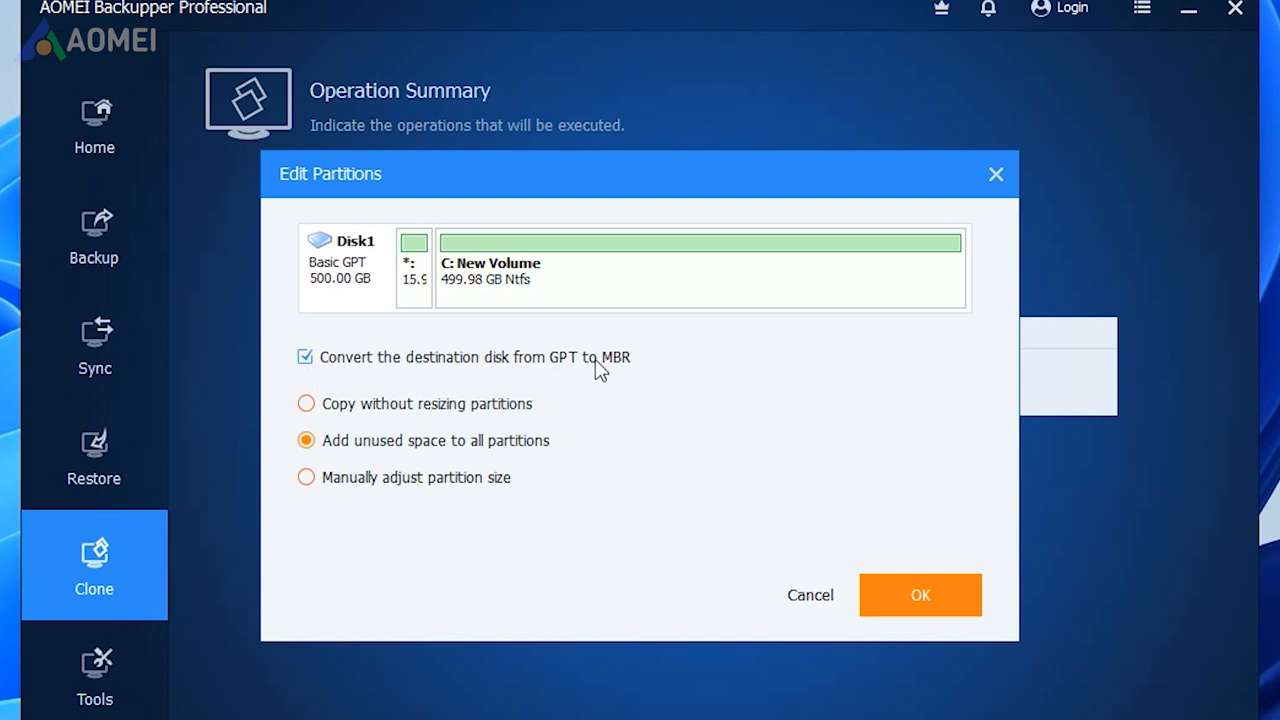
mouse_move(597, 431)
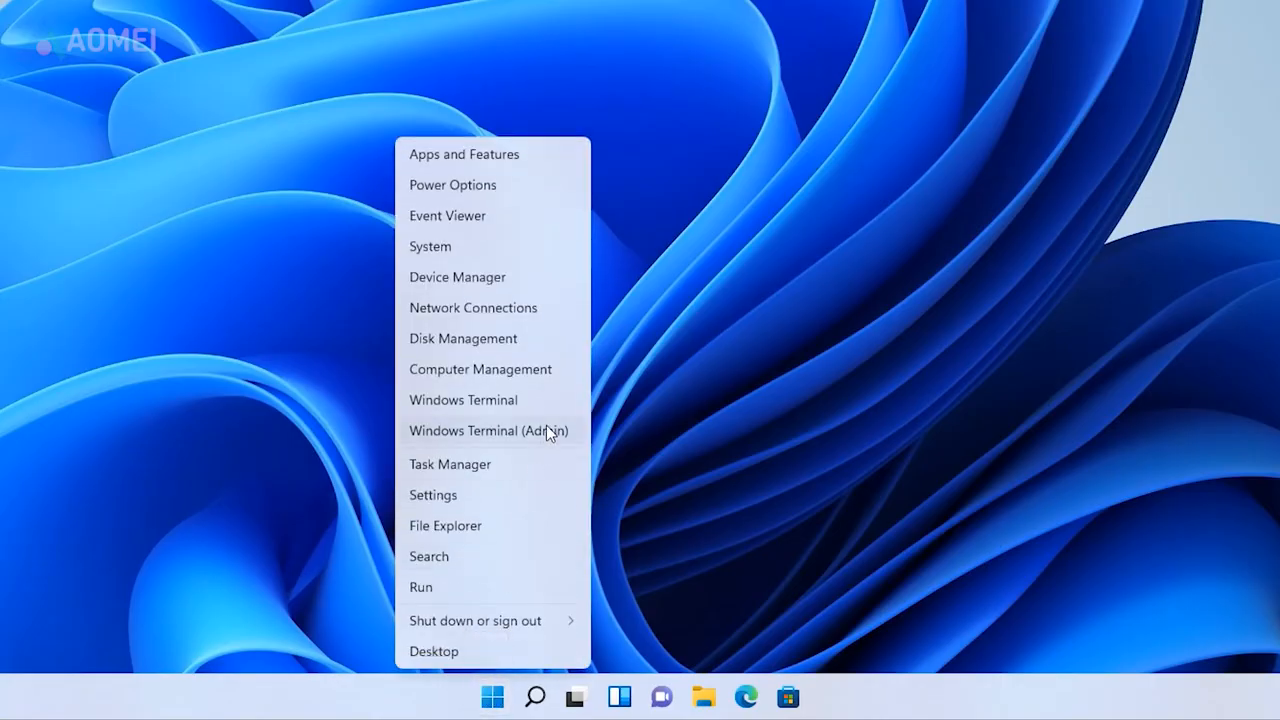
Step: Check a disk's Volumes properties in Disk Management, then highlight the SATA CD-ROM boot entry
left_click(463, 338)
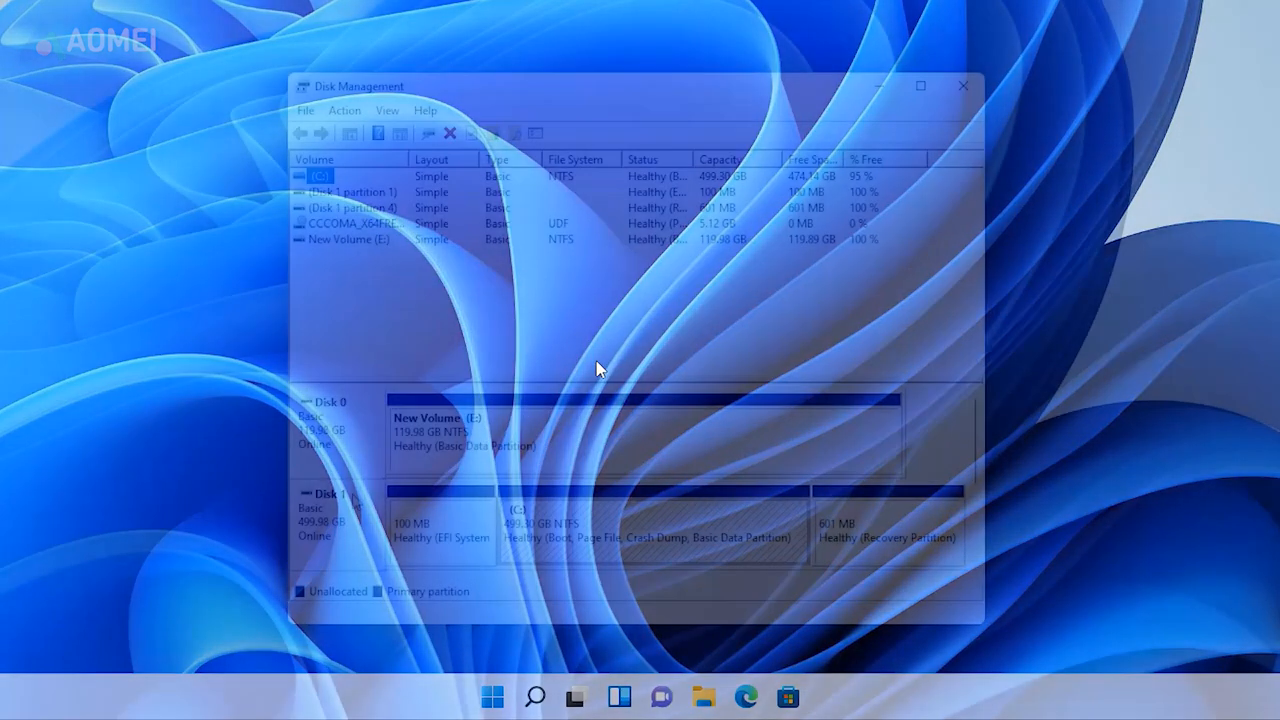
right_click(330, 500)
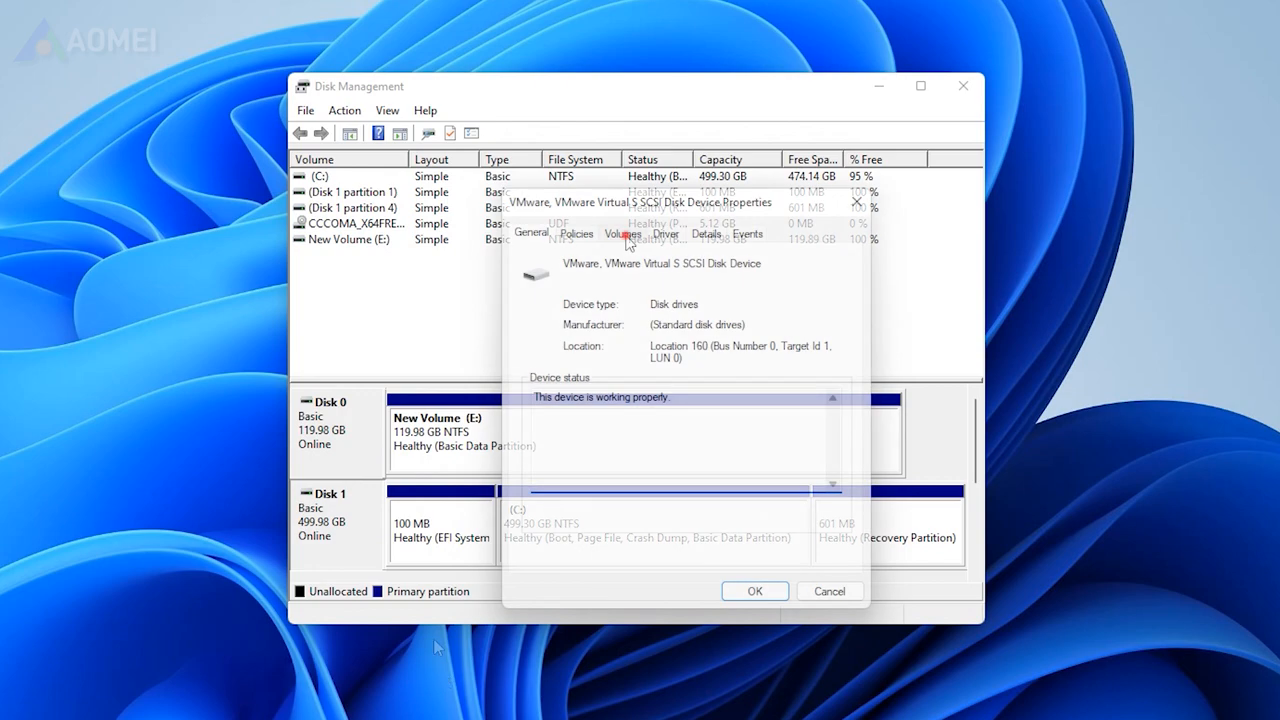
left_click(624, 234)
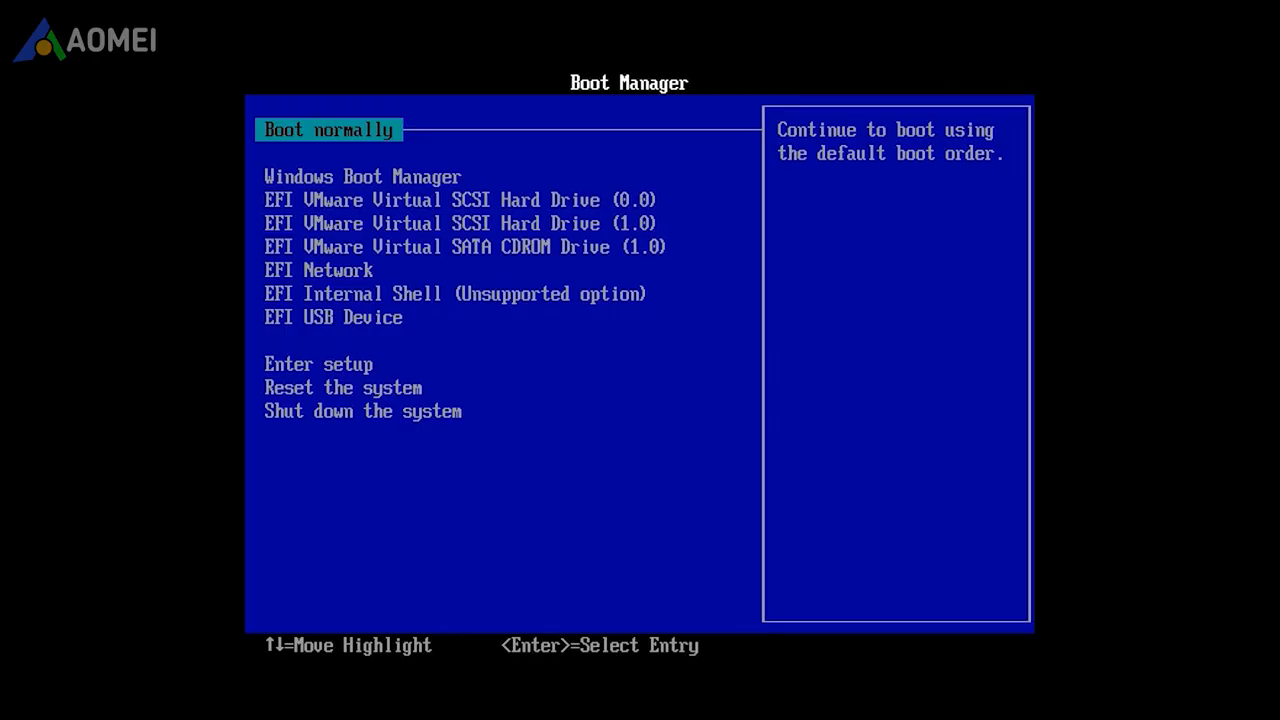
key("Down")
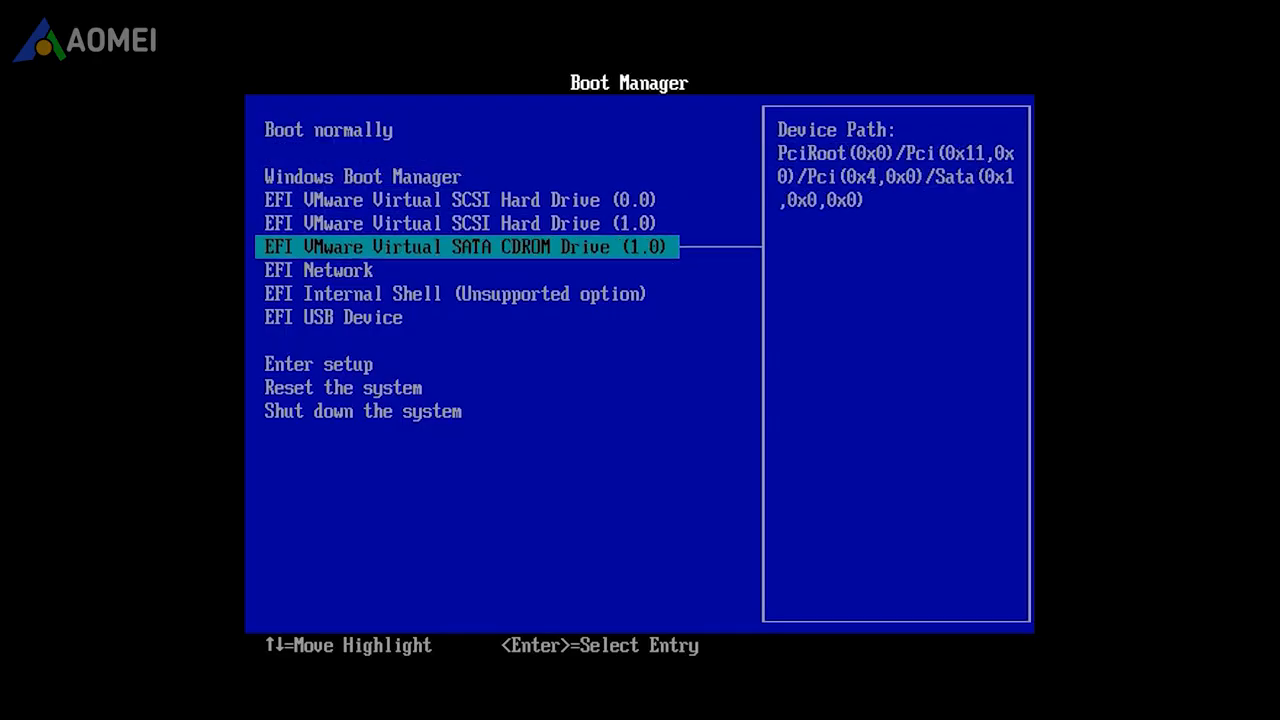